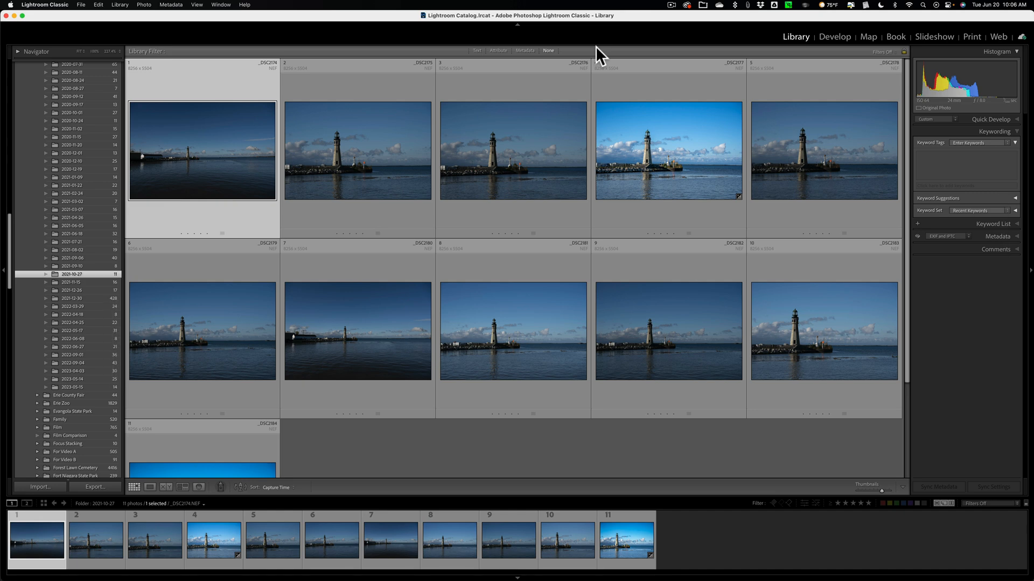
pyautogui.moveTo(544, 61)
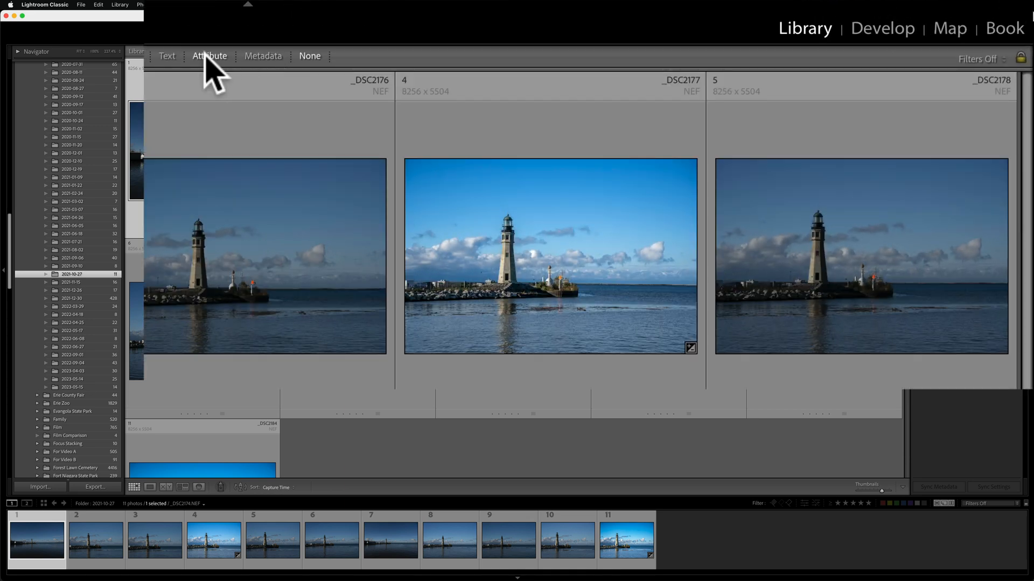
# - Set the Library Filter to a Text search on Keywords with Contain All
pyautogui.click(167, 56)
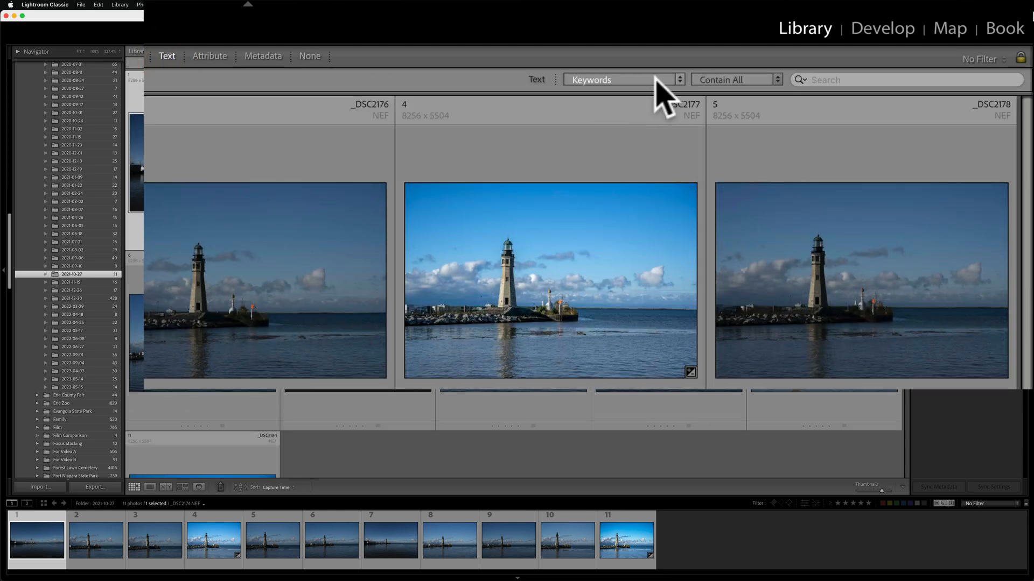
pyautogui.click(620, 79)
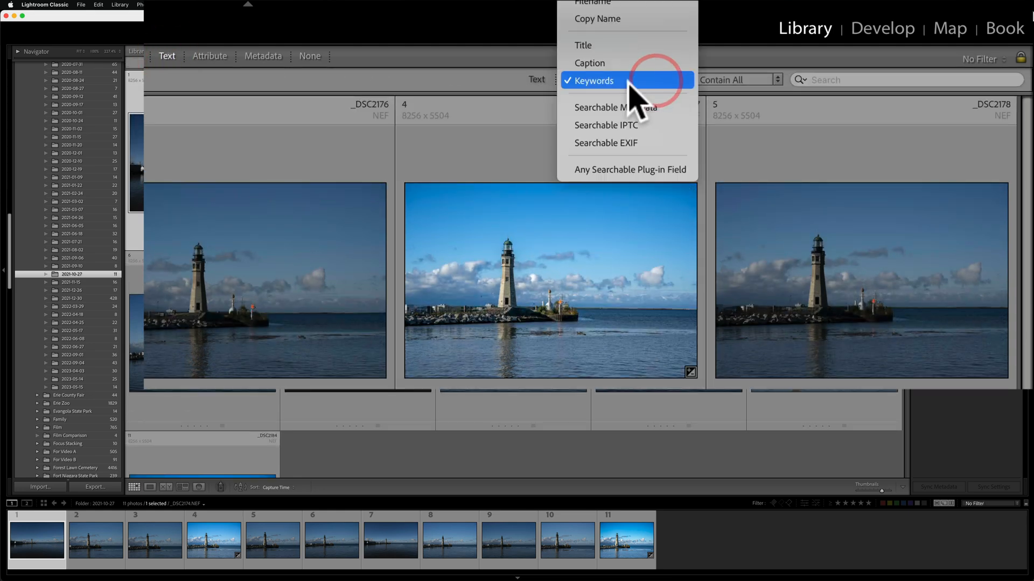
pyautogui.click(593, 80)
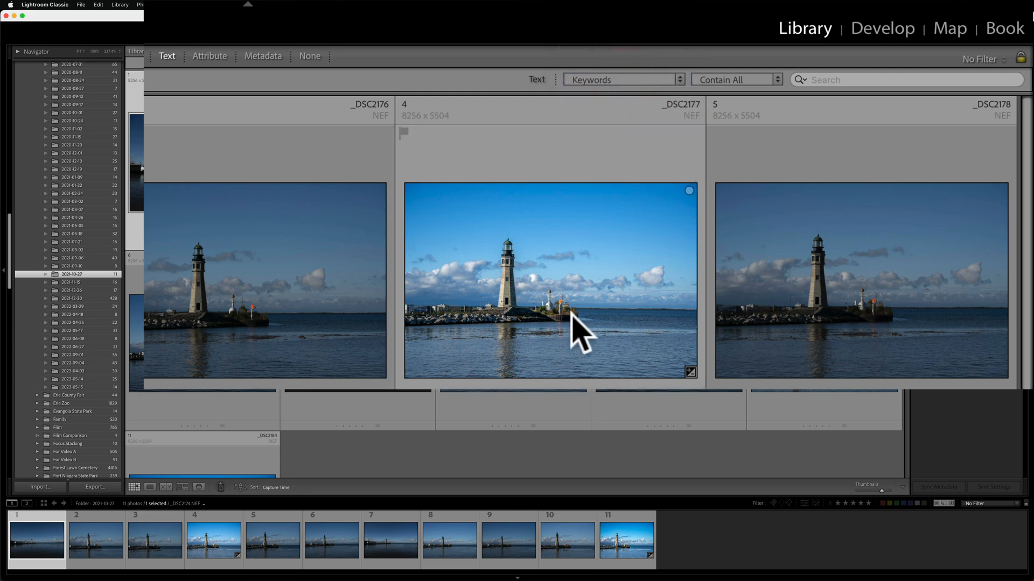
pyautogui.moveTo(580, 333)
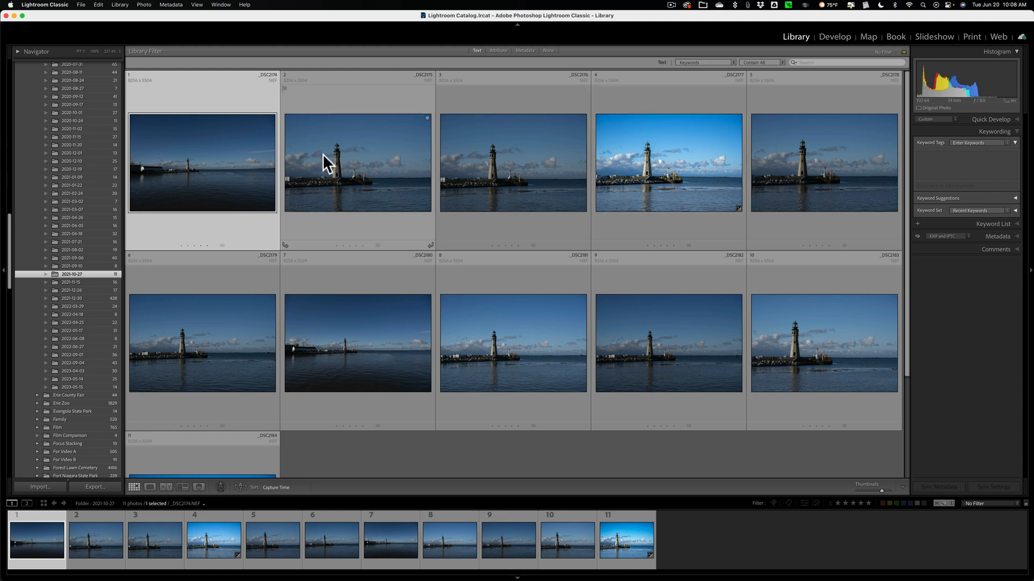
pyautogui.moveTo(356, 163)
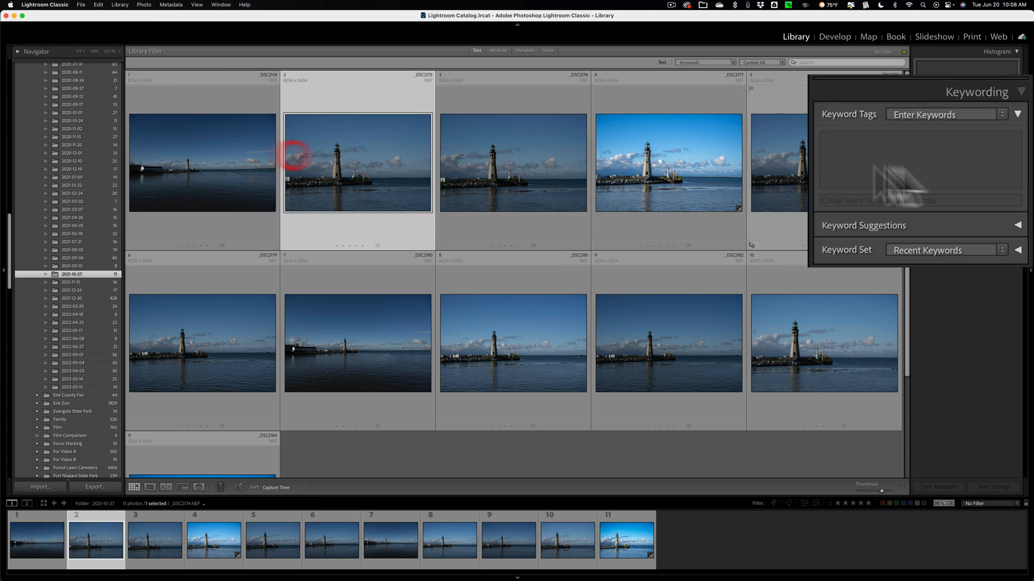
pyautogui.click(512, 162)
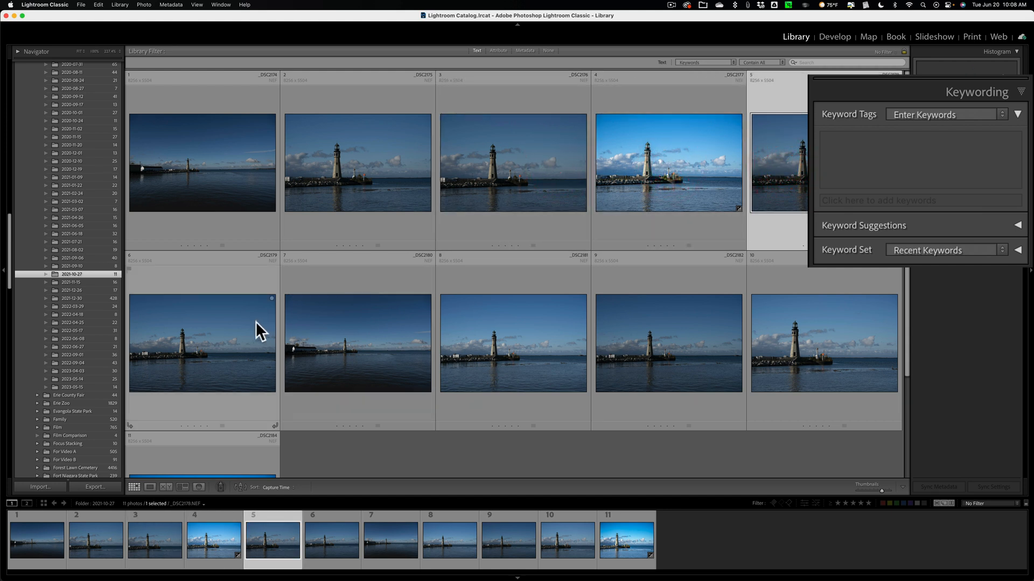
pyautogui.click(512, 343)
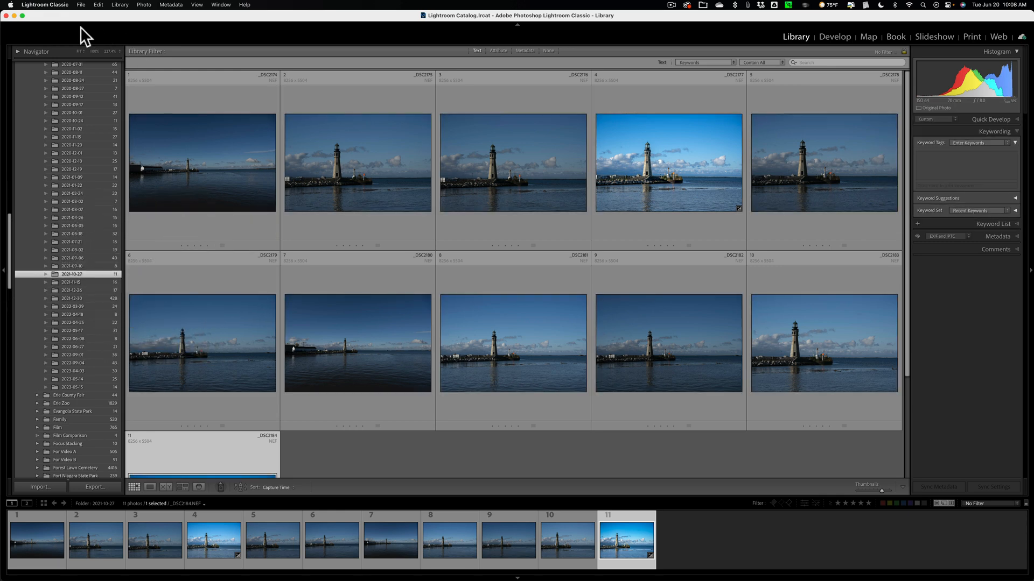
pyautogui.click(44, 5)
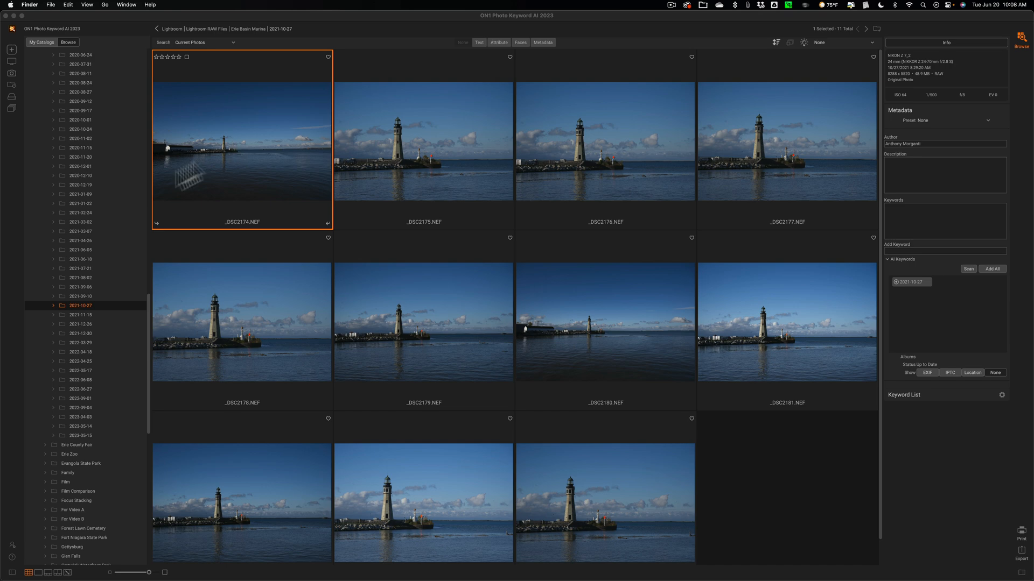
pyautogui.moveTo(89, 314)
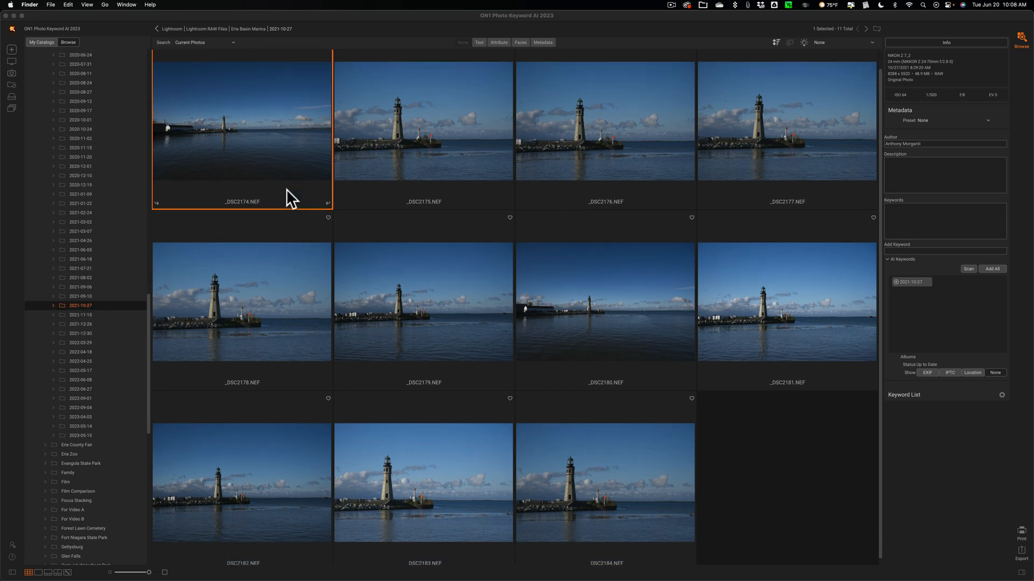
# - Select a lighthouse thumbnail, then select all 11 photos with Cmd+A
pyautogui.click(423, 132)
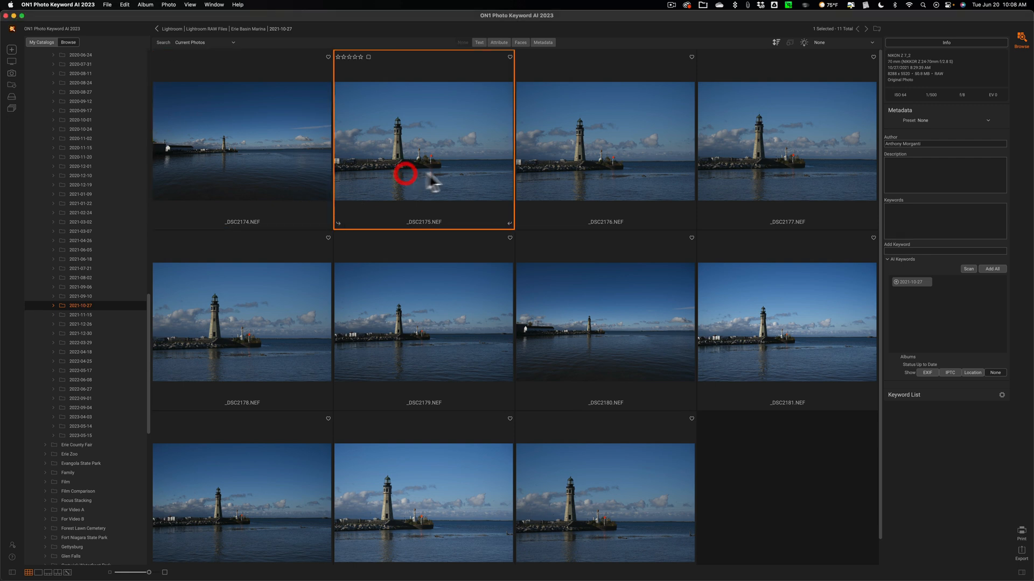
pyautogui.click(604, 141)
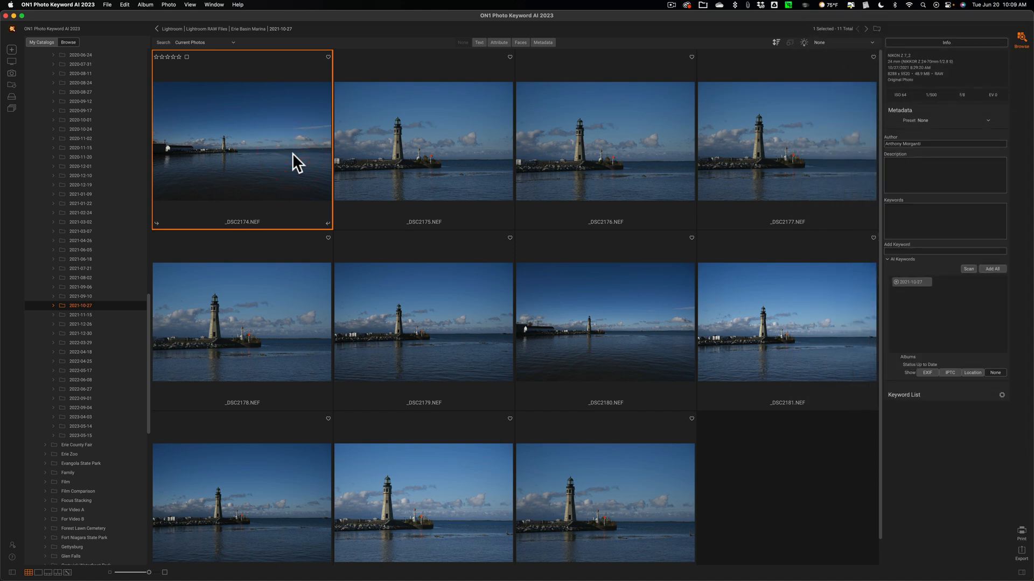
pyautogui.press('cmd+a')
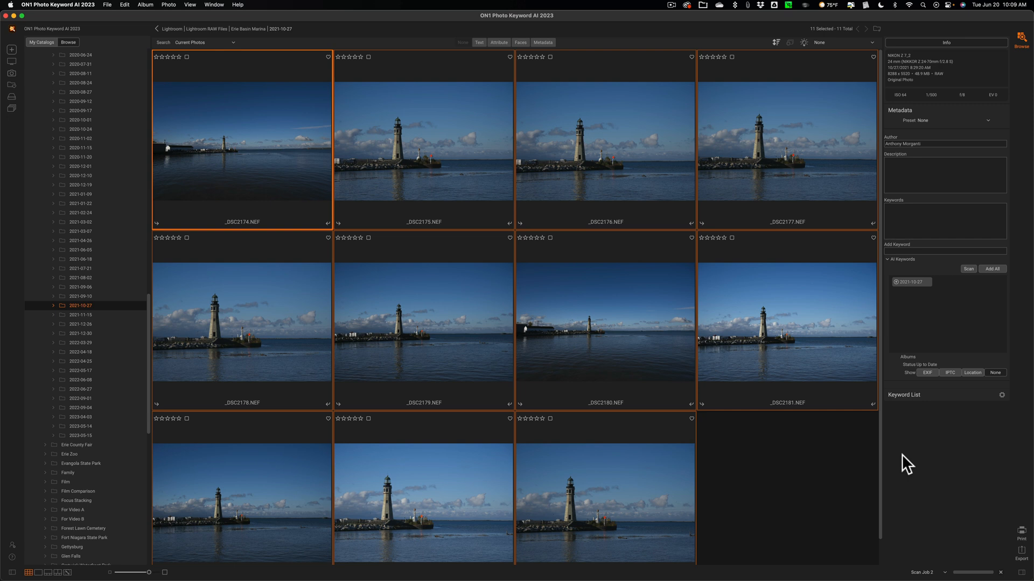
pyautogui.moveTo(932, 336)
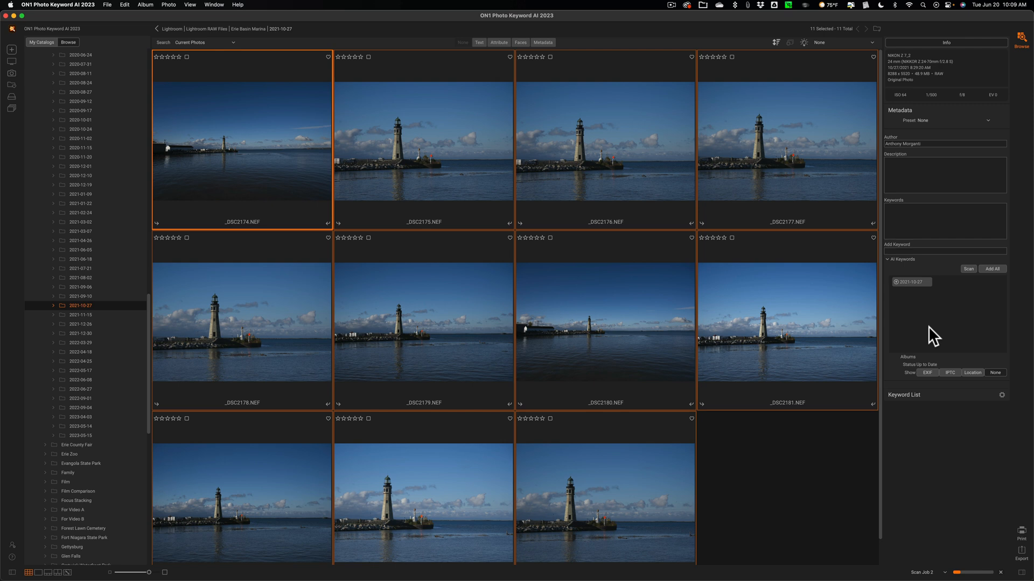
# - Review the scan's AI keywords such as Blue, Body of water, Sea and Sky
pyautogui.click(967, 268)
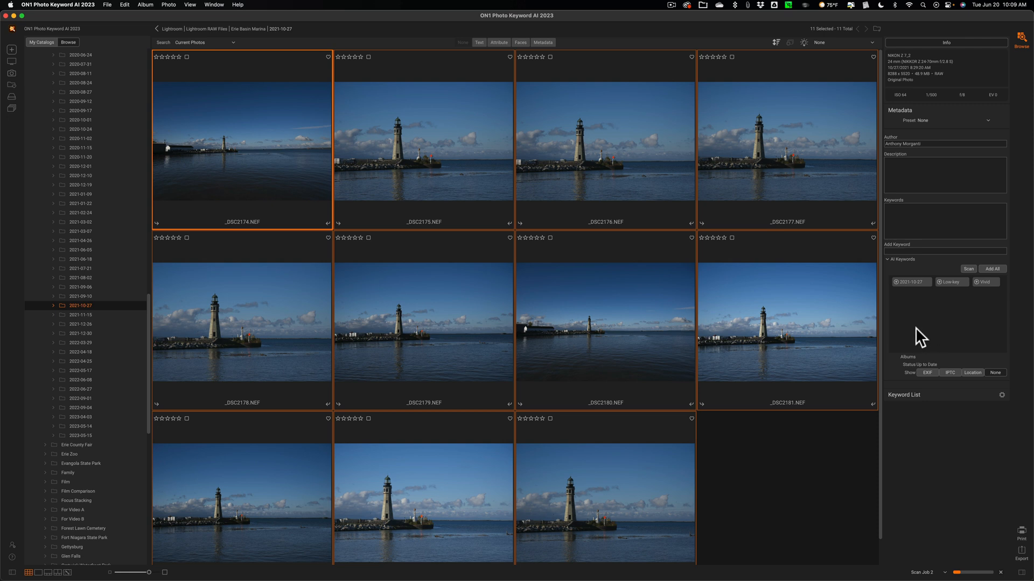
pyautogui.moveTo(965, 555)
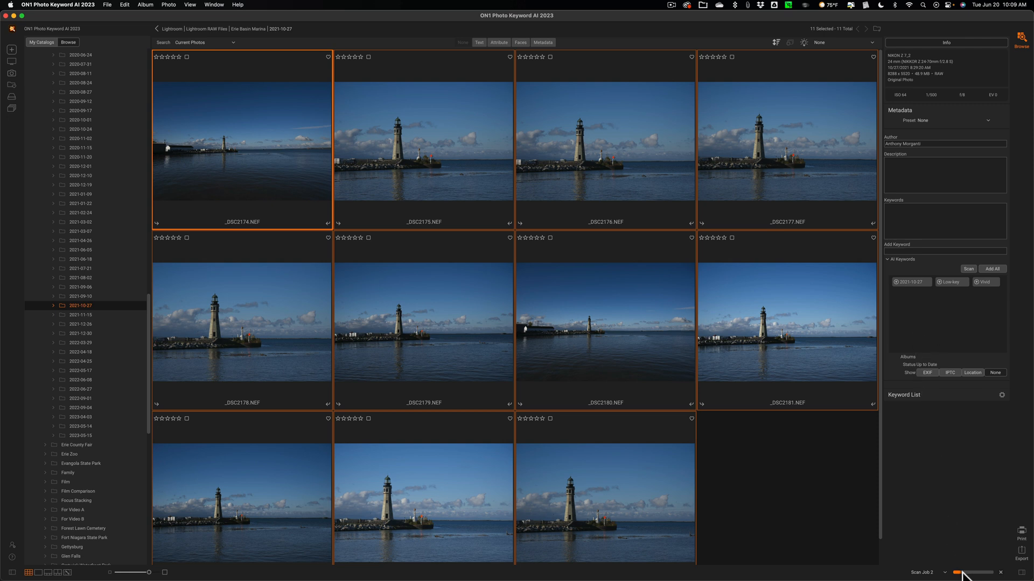
pyautogui.moveTo(982, 300)
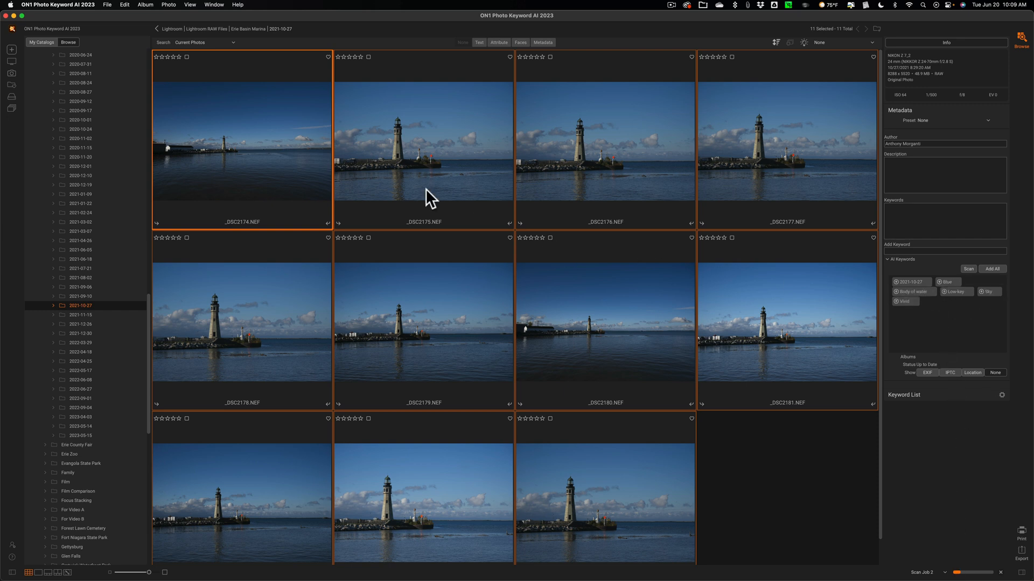
pyautogui.click(968, 268)
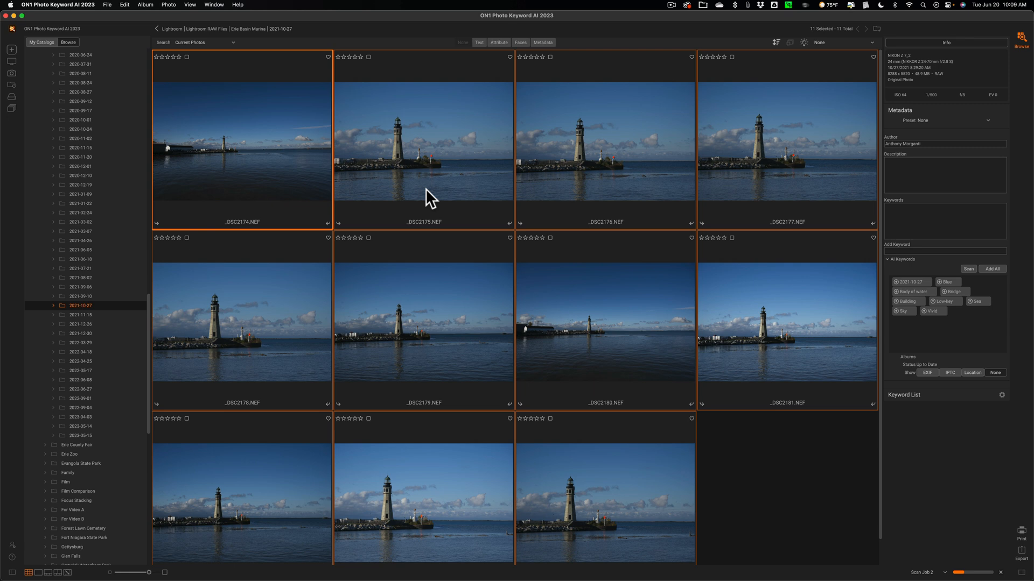
pyautogui.moveTo(987, 302)
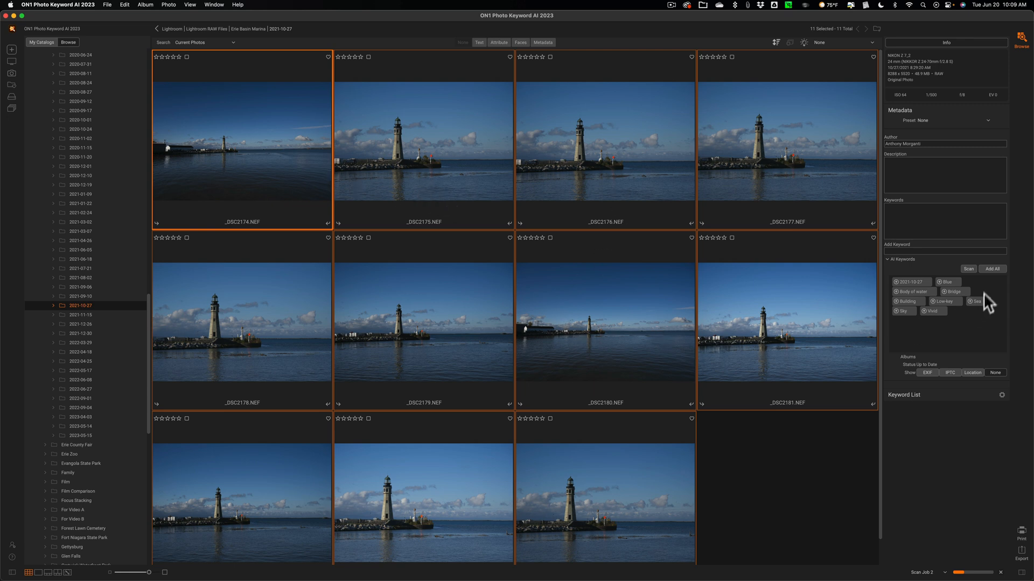
pyautogui.moveTo(955, 275)
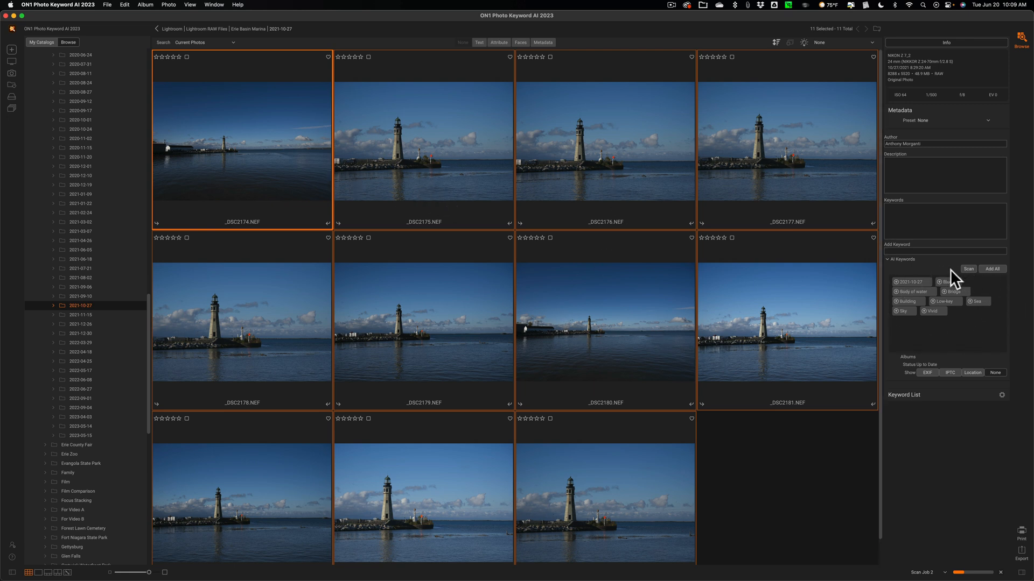
pyautogui.moveTo(370, 208)
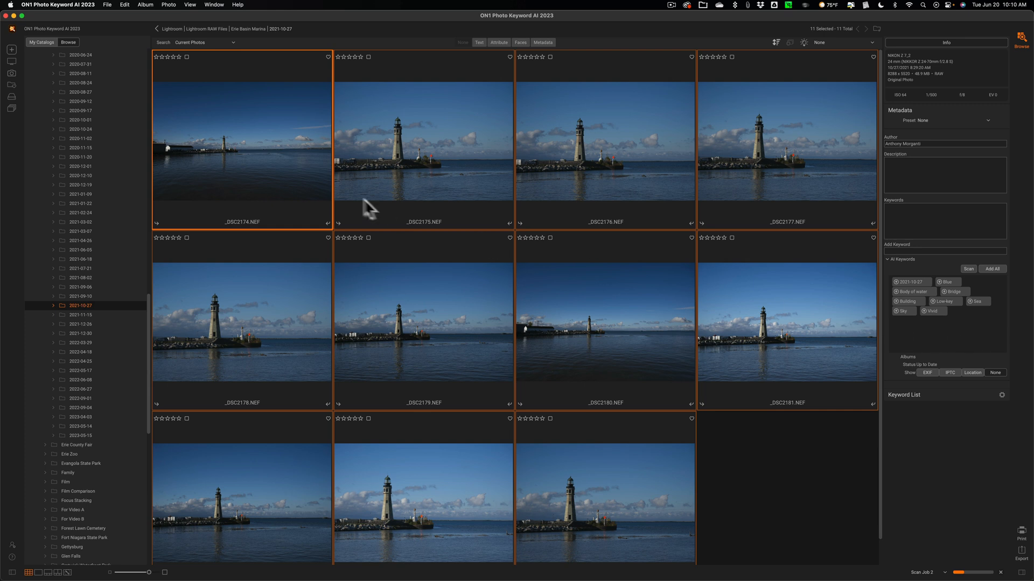
pyautogui.moveTo(425, 182)
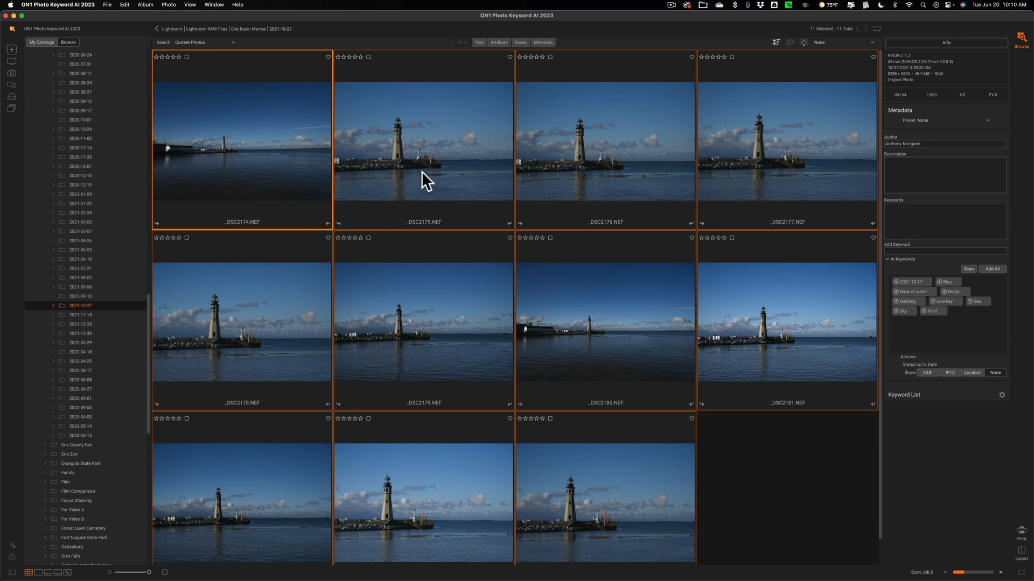
pyautogui.moveTo(594, 194)
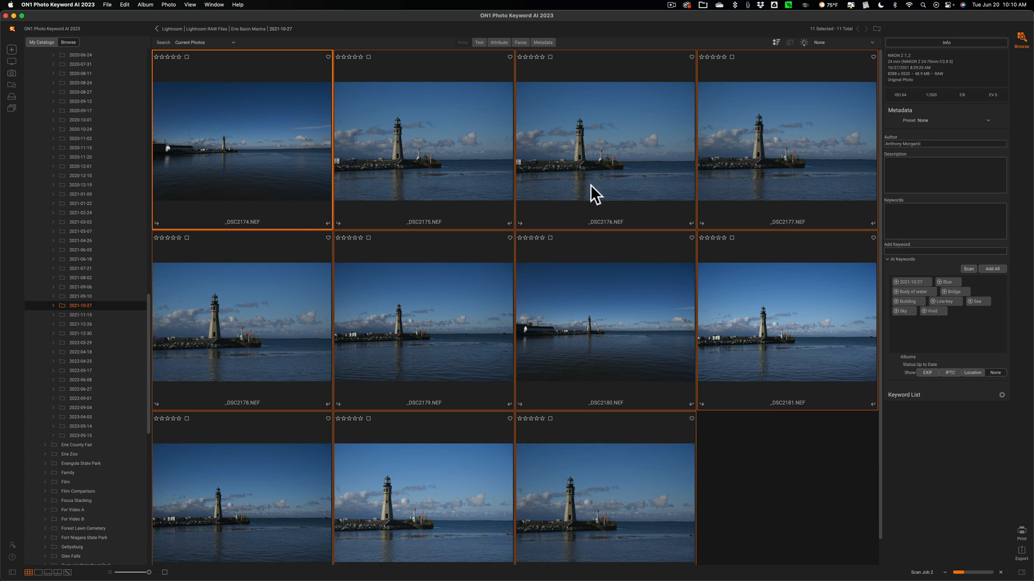
pyautogui.moveTo(632, 187)
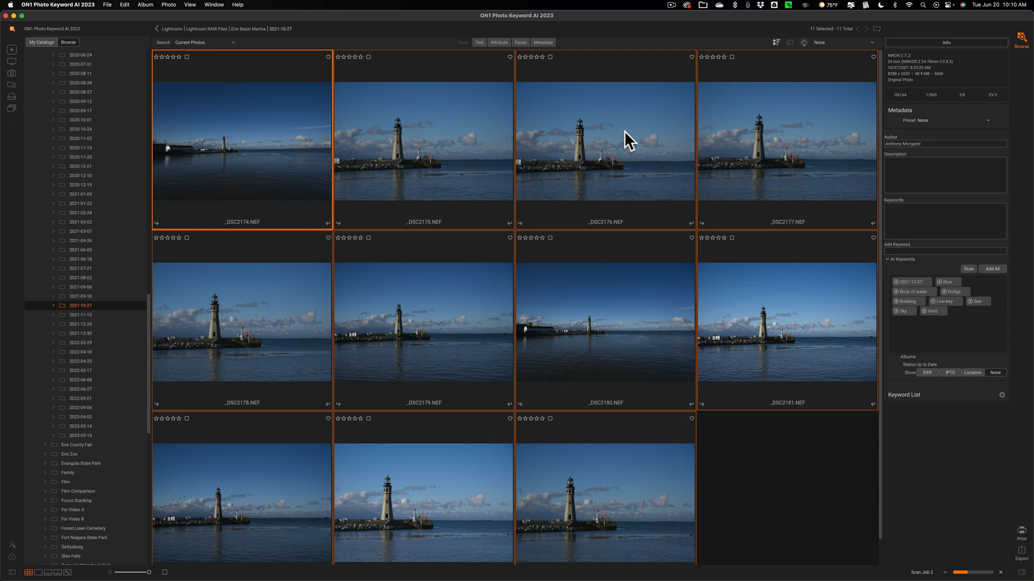
pyautogui.moveTo(921, 332)
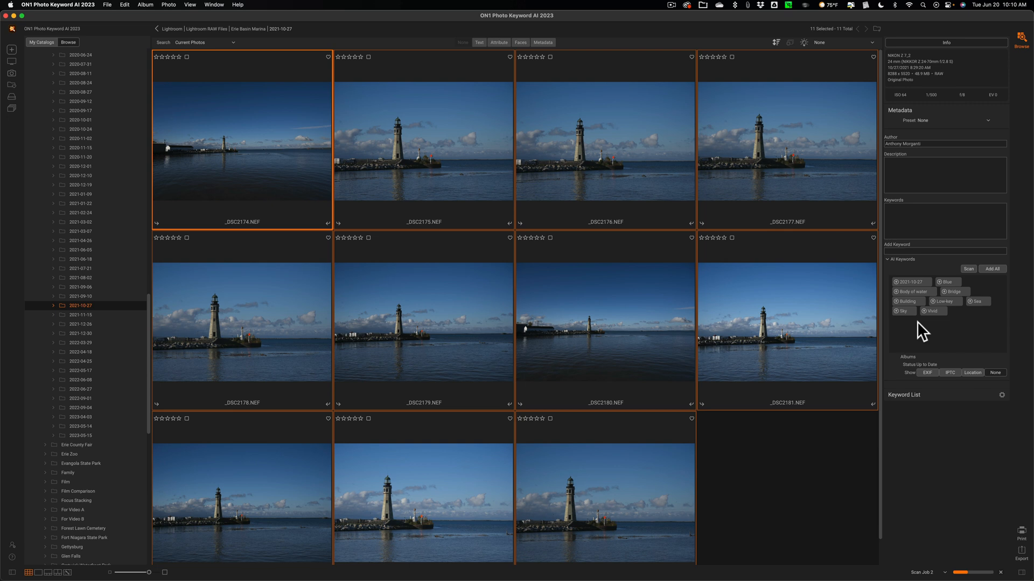
pyautogui.moveTo(454, 141)
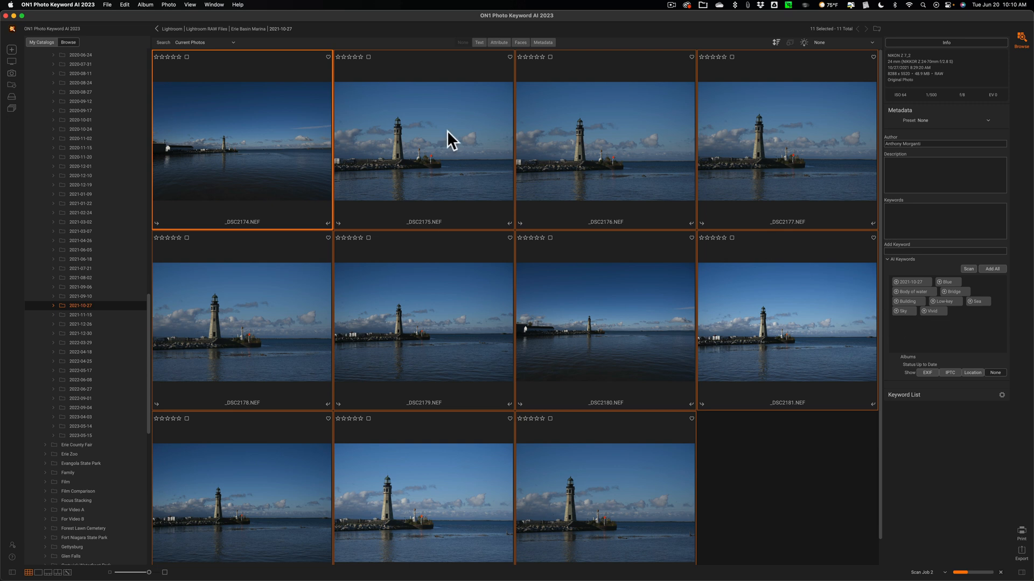
pyautogui.moveTo(449, 140)
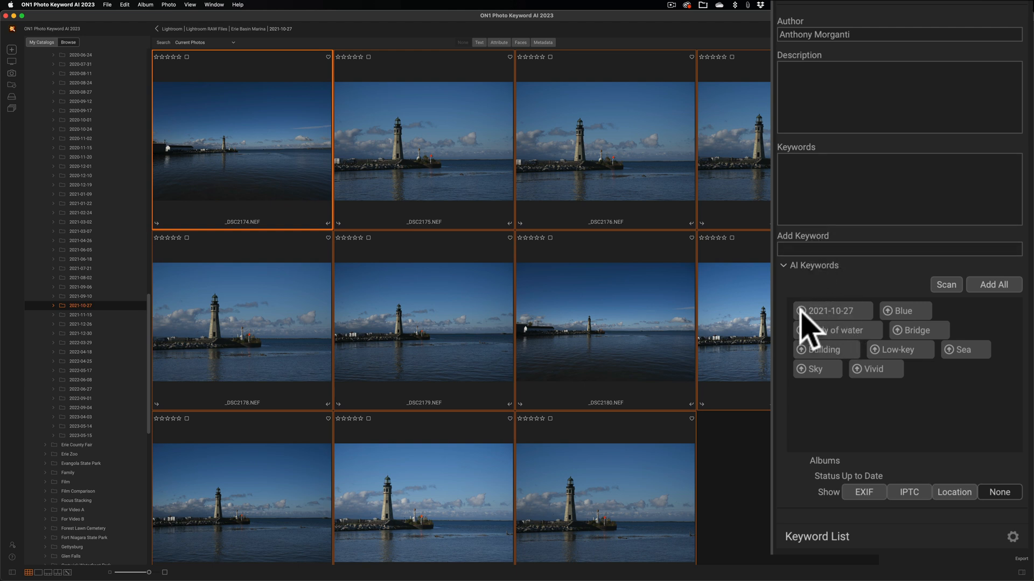
pyautogui.moveTo(833, 353)
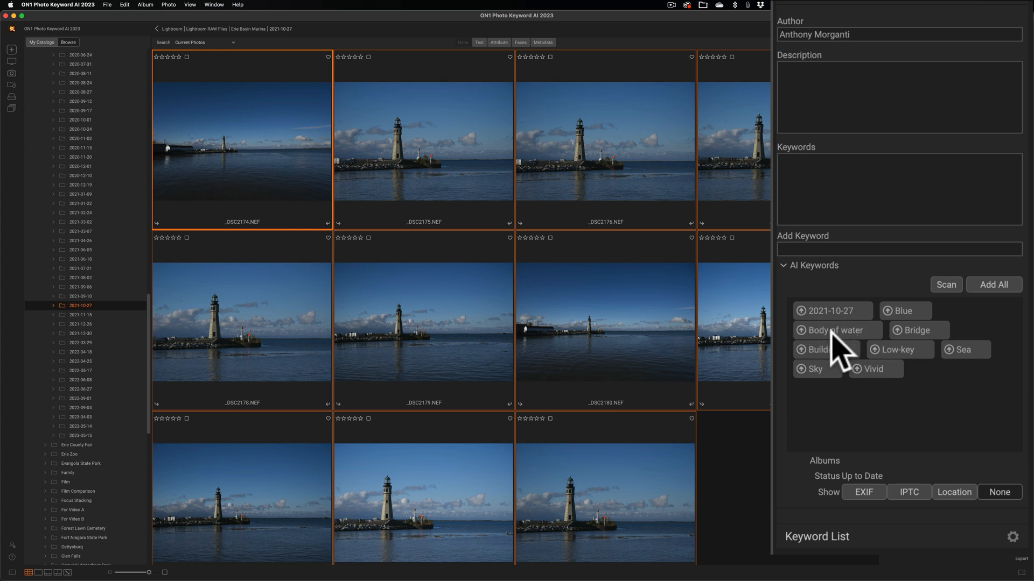
pyautogui.moveTo(893, 388)
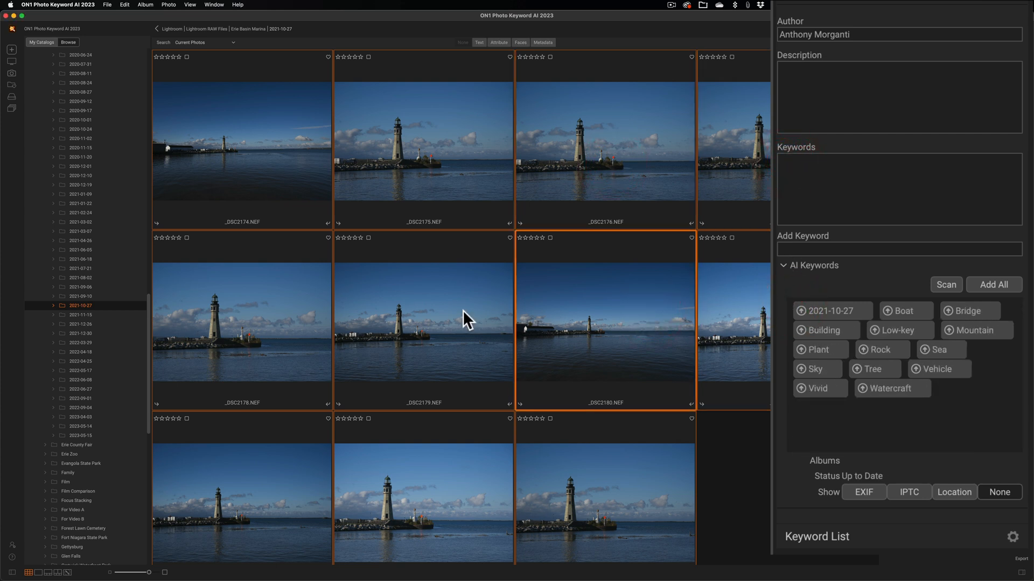
# - Select the _DSC2174.NEF thumbnail to view its AI keyword suggestions
pyautogui.click(240, 323)
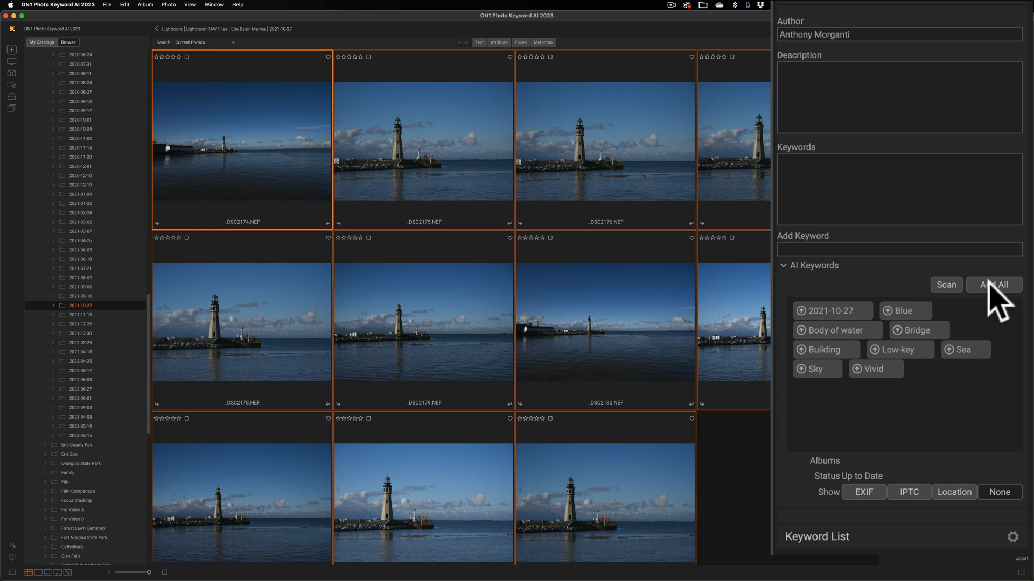
# - Add all suggested AI keywords to the 11 photos, then inspect other thumbnails
pyautogui.click(993, 284)
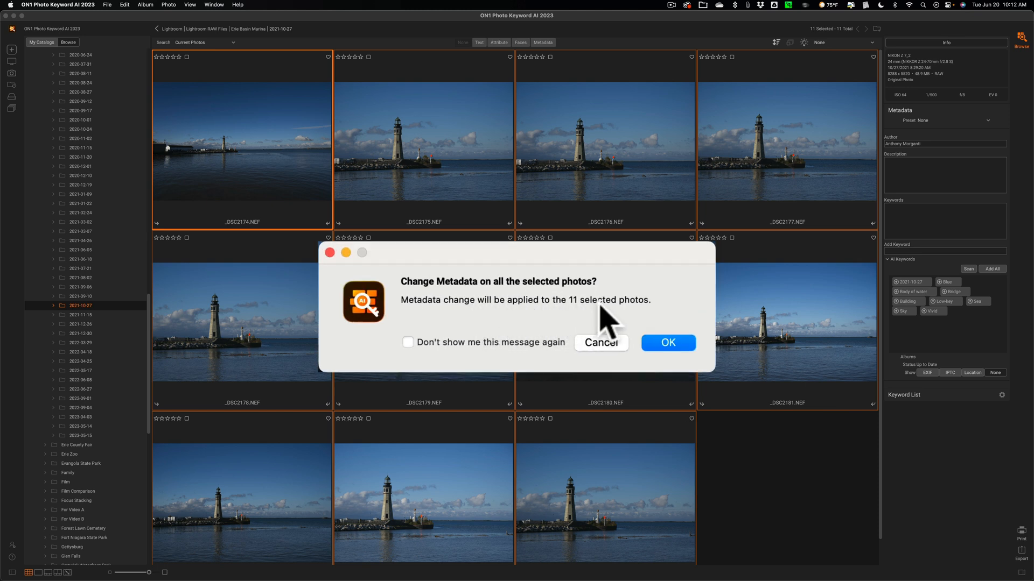
pyautogui.moveTo(458, 360)
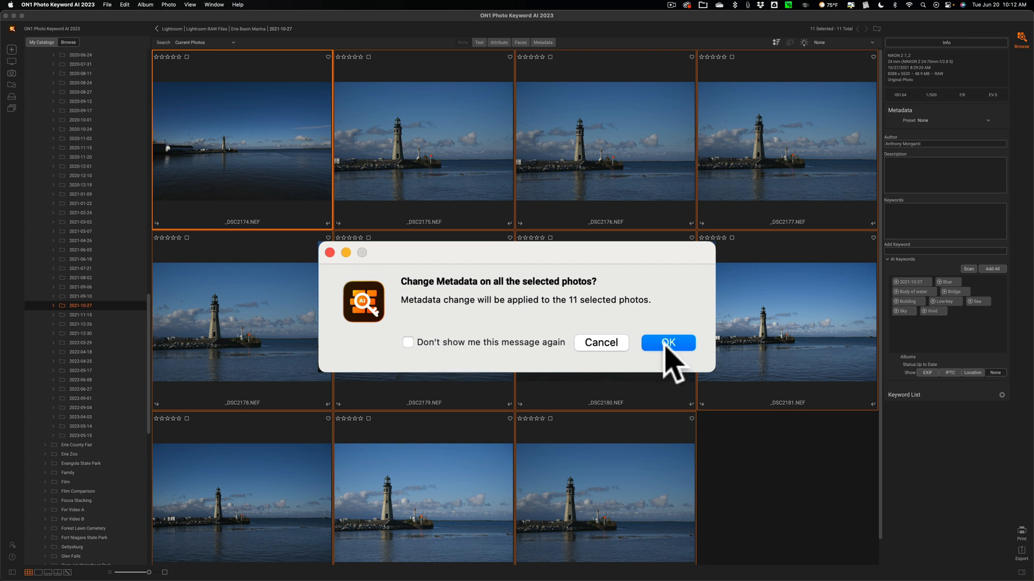
pyautogui.click(667, 343)
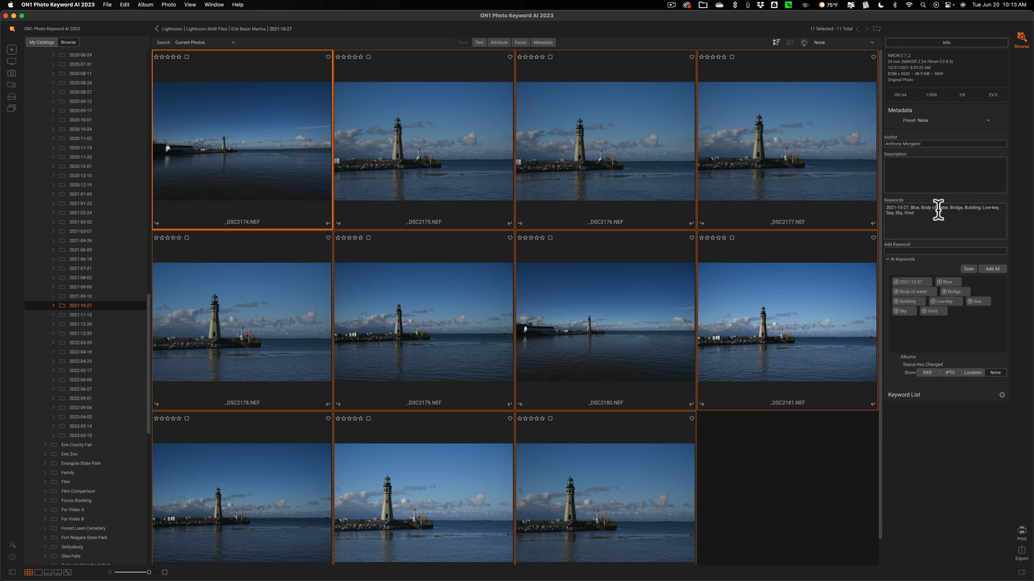
pyautogui.click(603, 141)
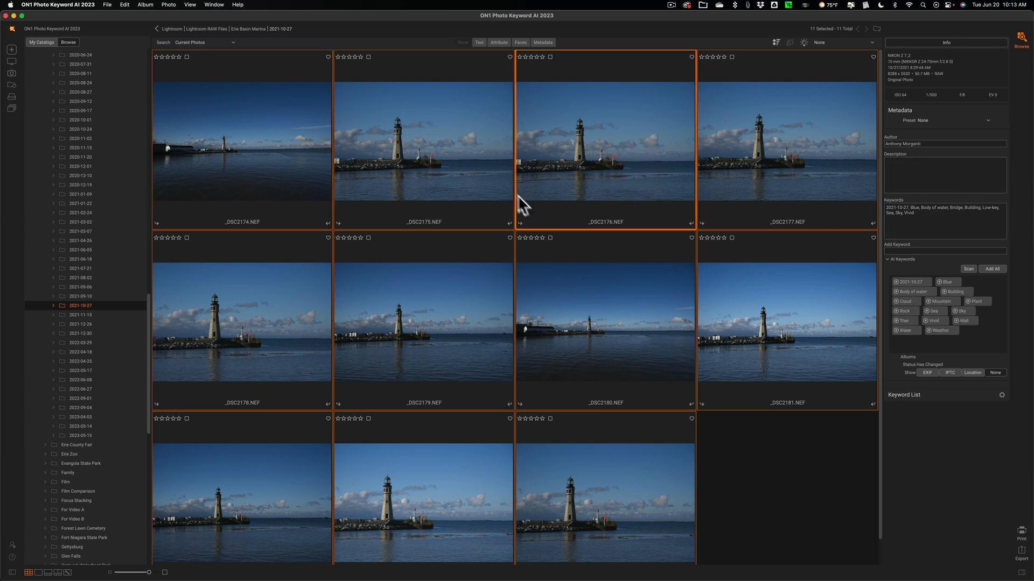
pyautogui.click(423, 129)
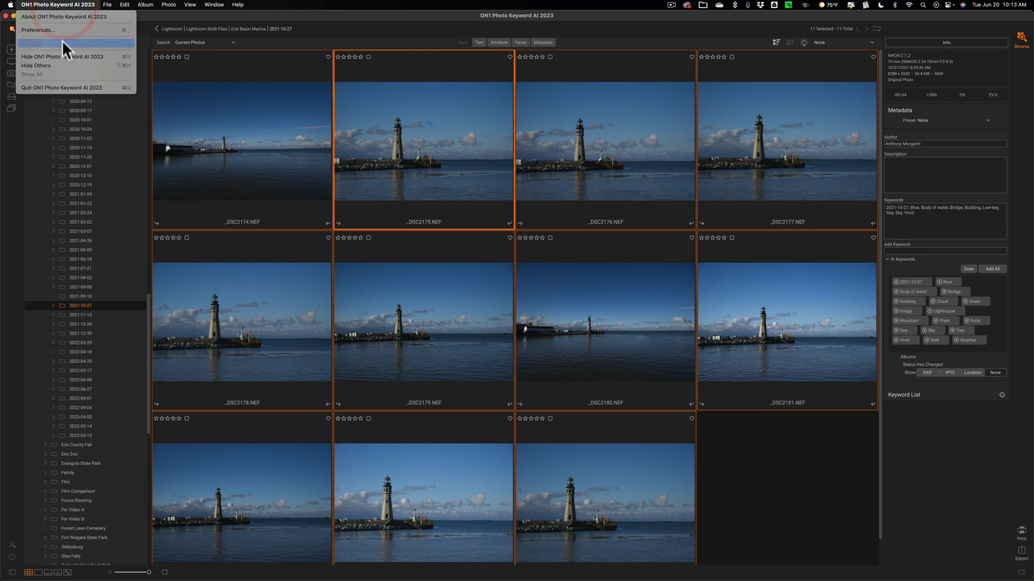
# - Quit ON1 Photo Keyword AI and relaunch Lightroom Classic from the Dock
pyautogui.click(56, 56)
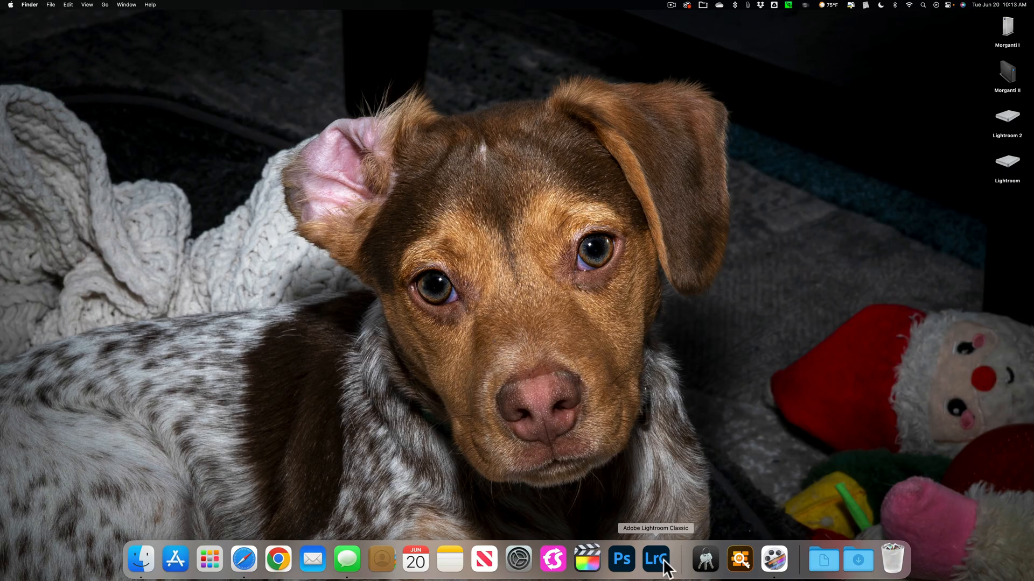
pyautogui.click(655, 560)
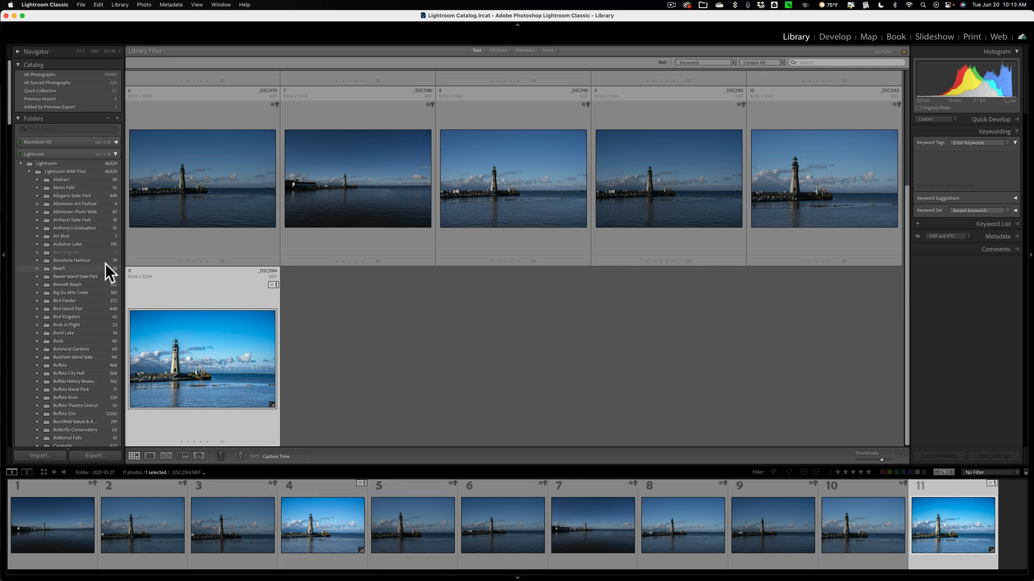
# - Synchronize the 2021-10-27 folder with Scan for metadata updates enabled
pyautogui.scroll(-3)
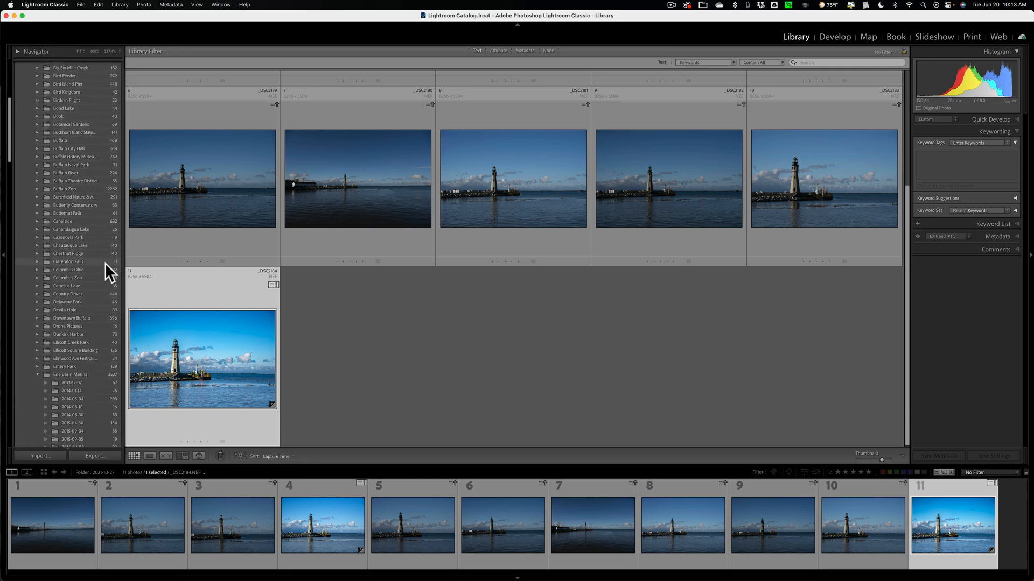
pyautogui.scroll(-3)
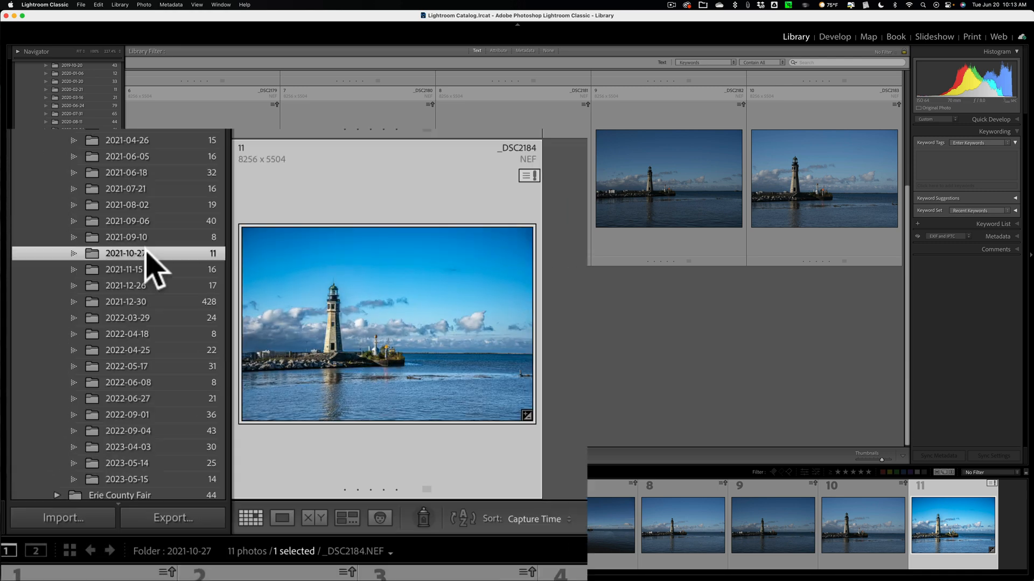
pyautogui.rightClick(126, 253)
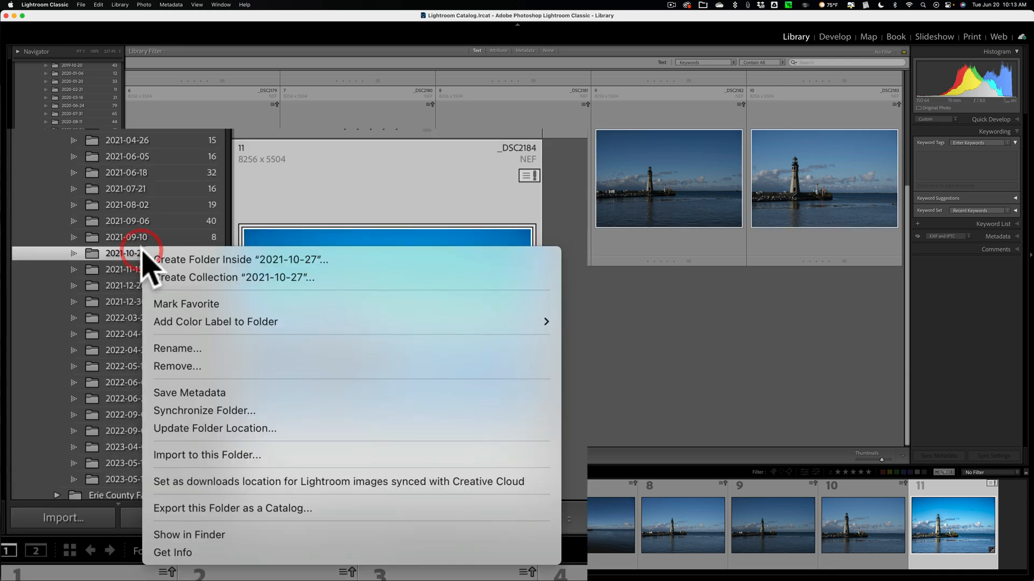
pyautogui.moveTo(197, 411)
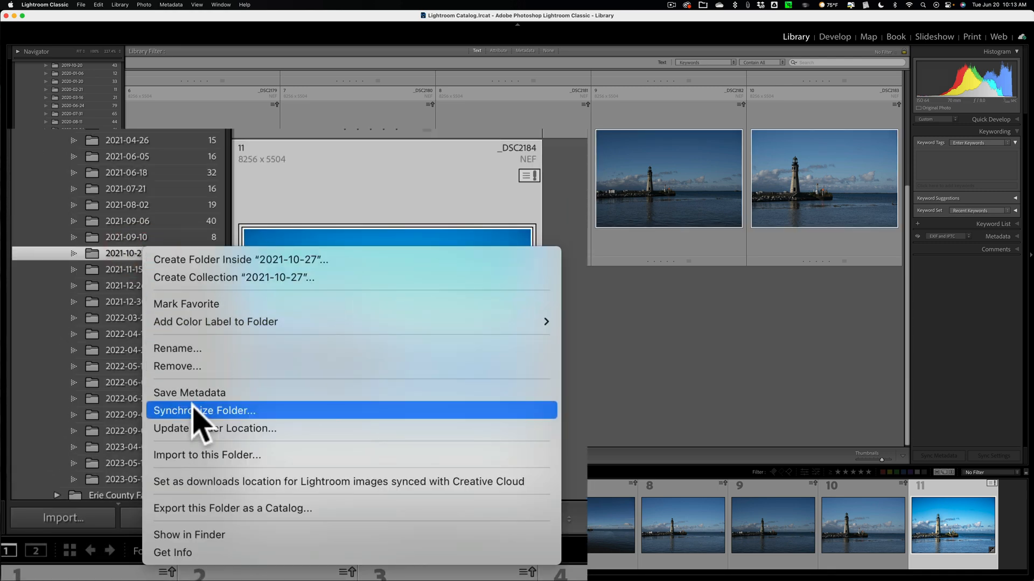
pyautogui.click(203, 410)
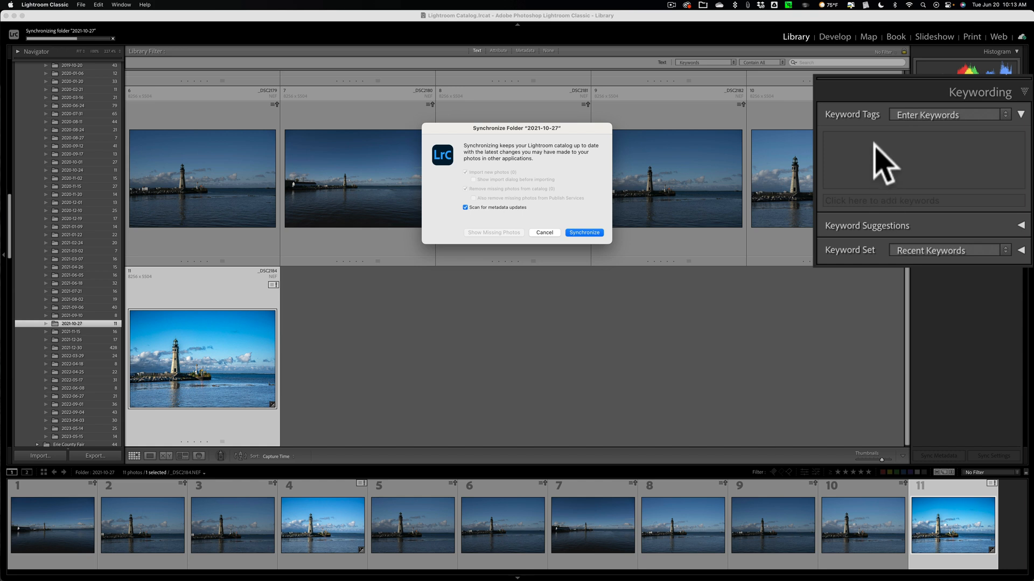
pyautogui.moveTo(498, 187)
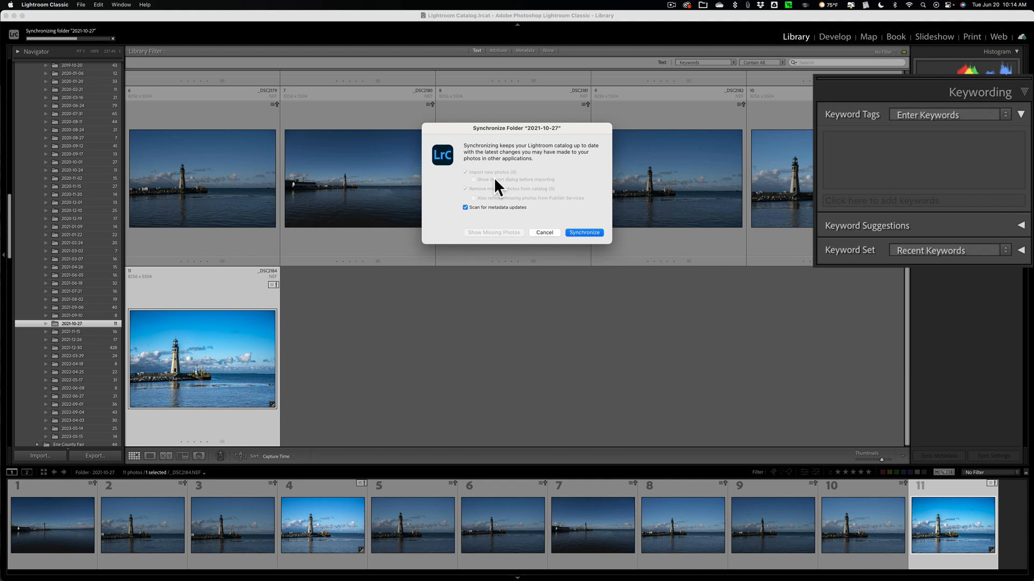
pyautogui.moveTo(103, 335)
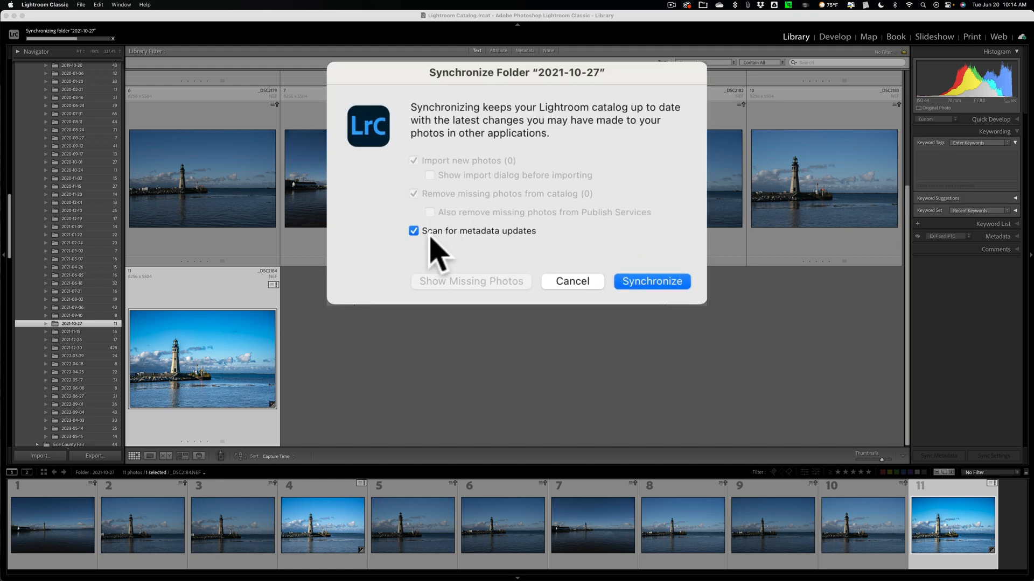
pyautogui.moveTo(652, 281)
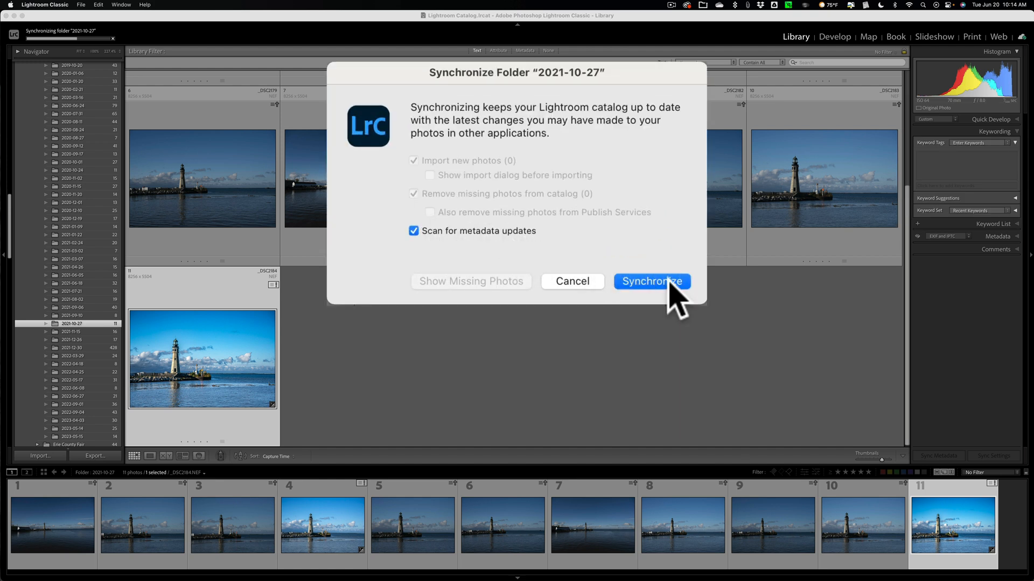
pyautogui.click(651, 281)
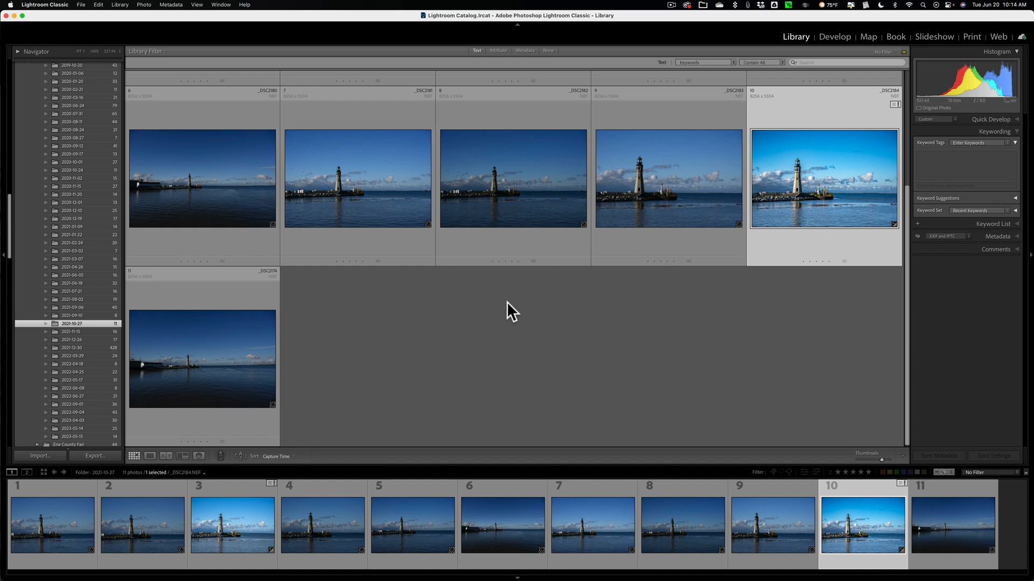
pyautogui.click(514, 178)
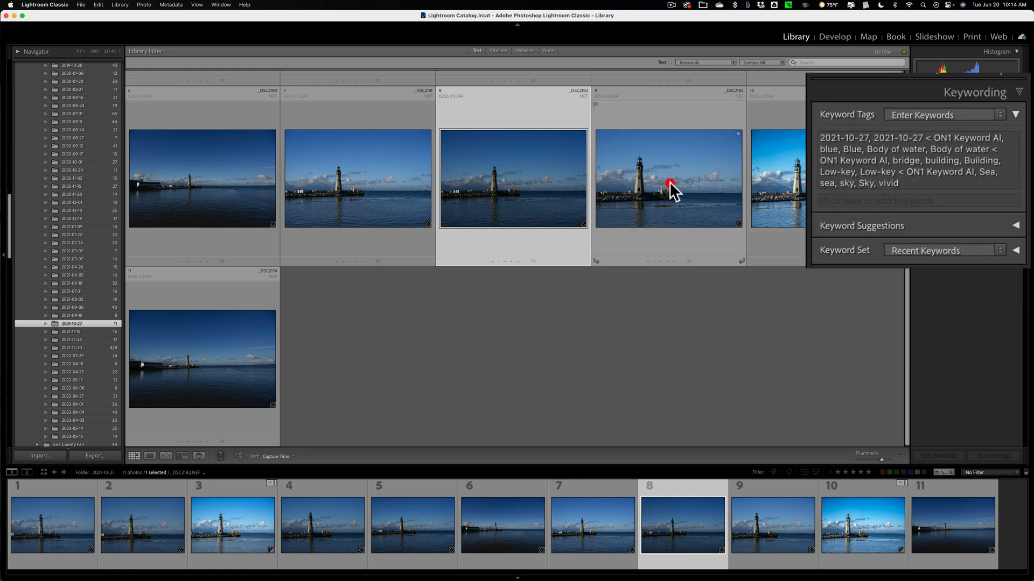
pyautogui.click(668, 178)
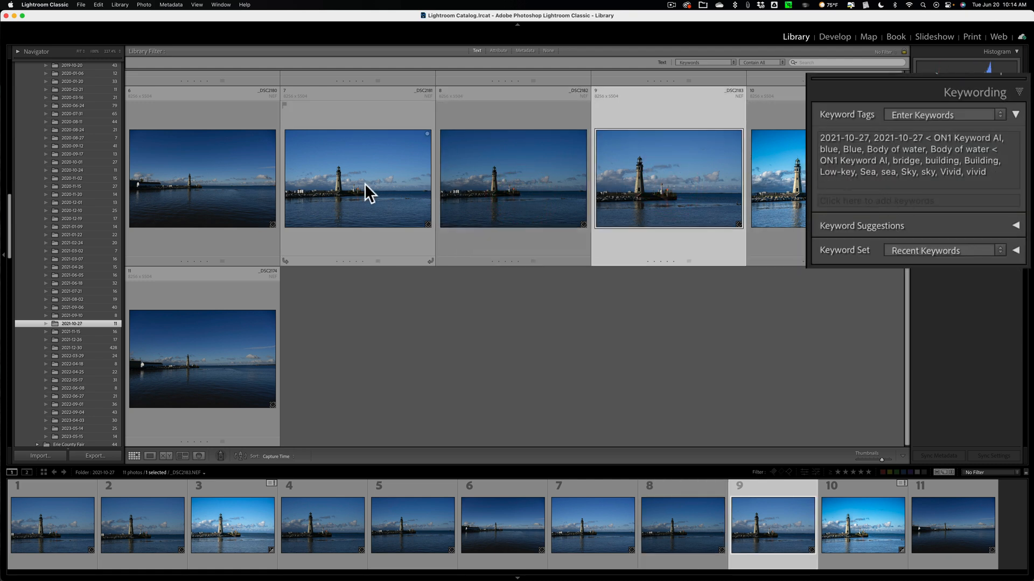
pyautogui.click(513, 178)
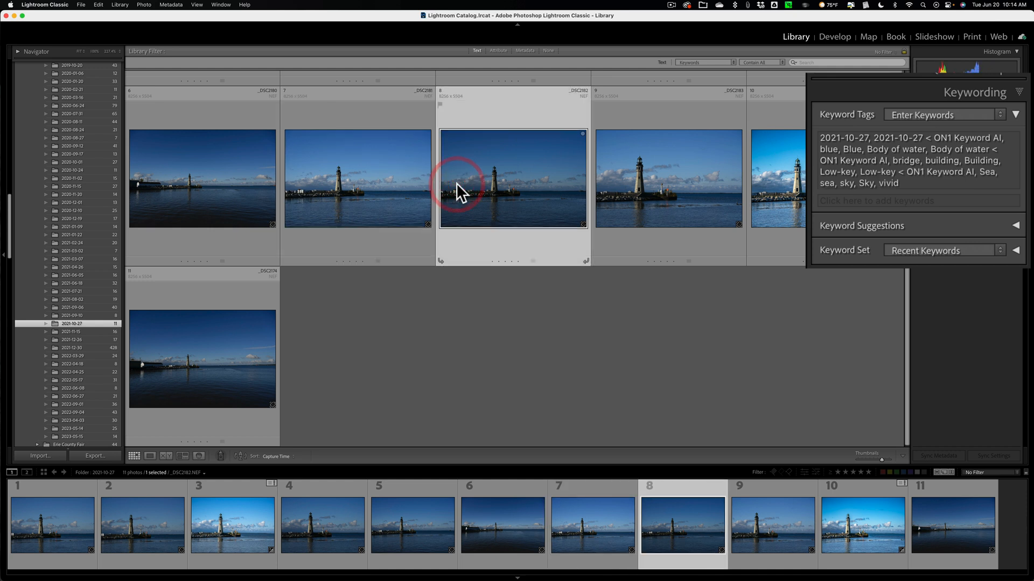
pyautogui.click(358, 179)
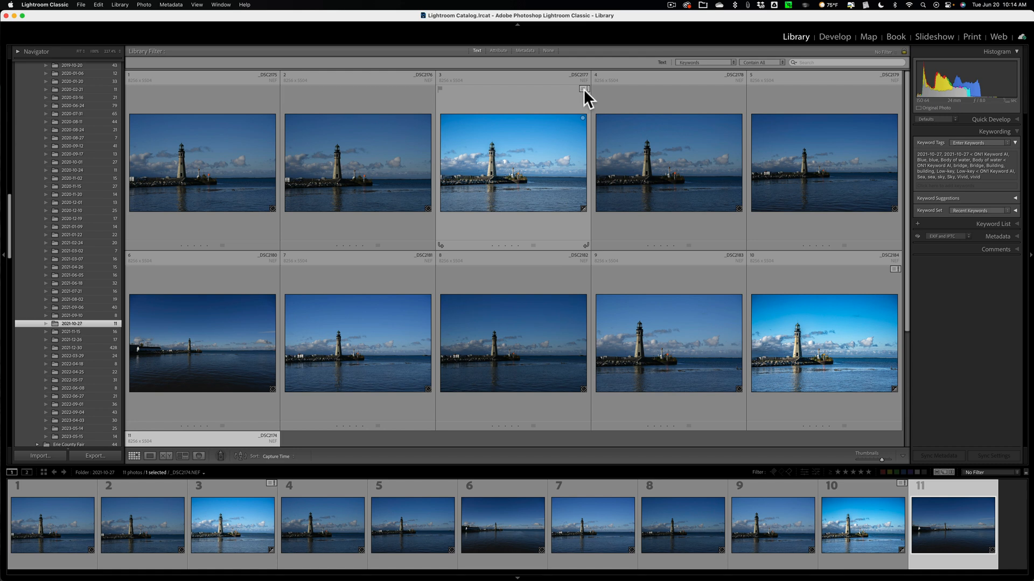
pyautogui.moveTo(582, 89)
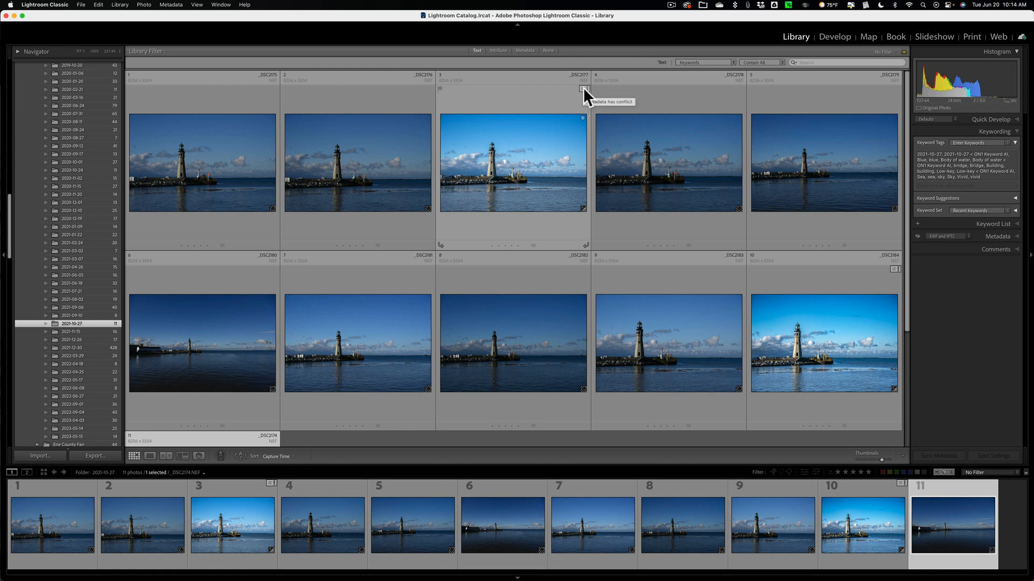
# - Import settings from disk for _DSC2177 and _DSC2184 to bring in ON1 keywords
pyautogui.click(583, 89)
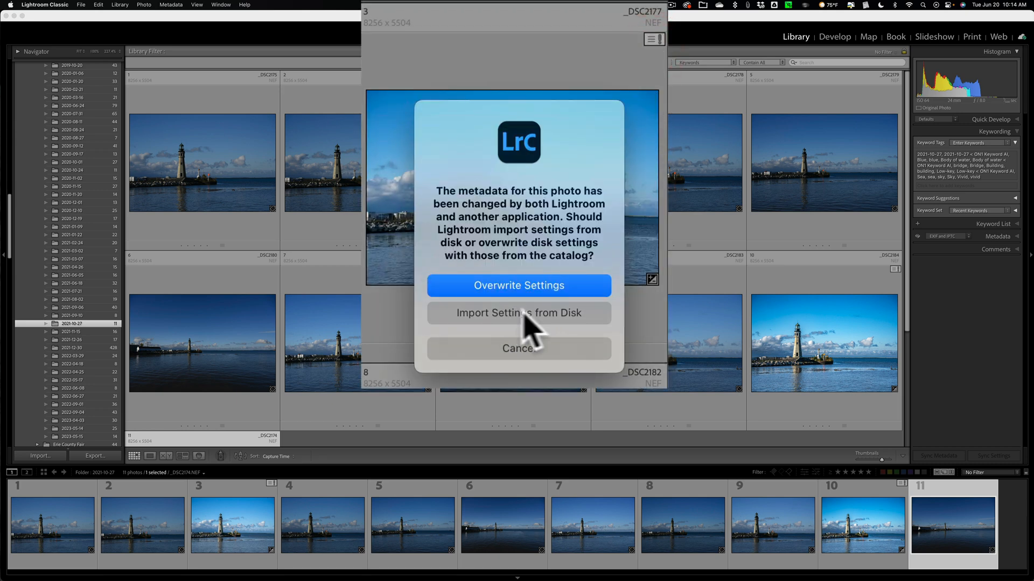
pyautogui.moveTo(557, 333)
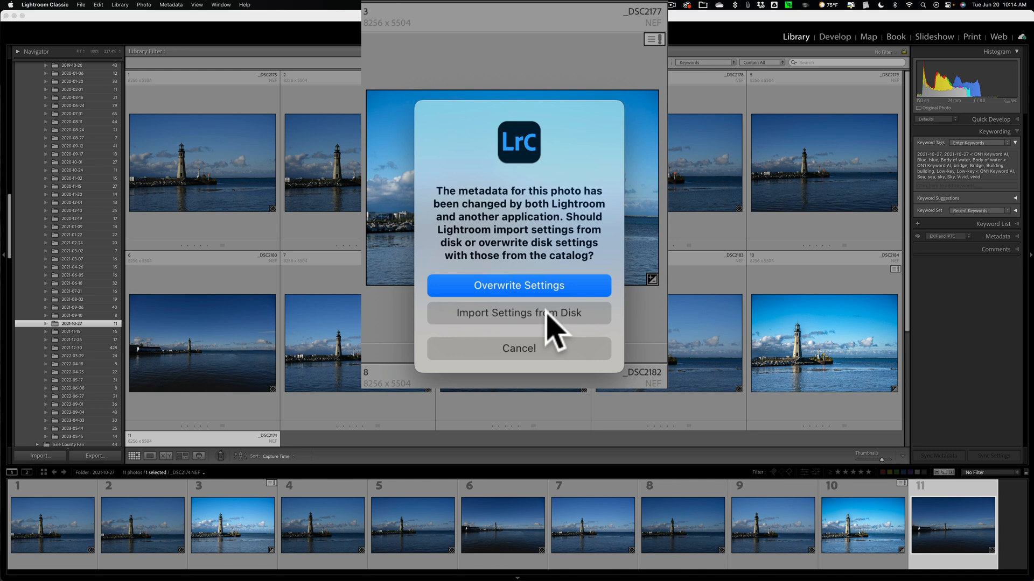
pyautogui.click(518, 313)
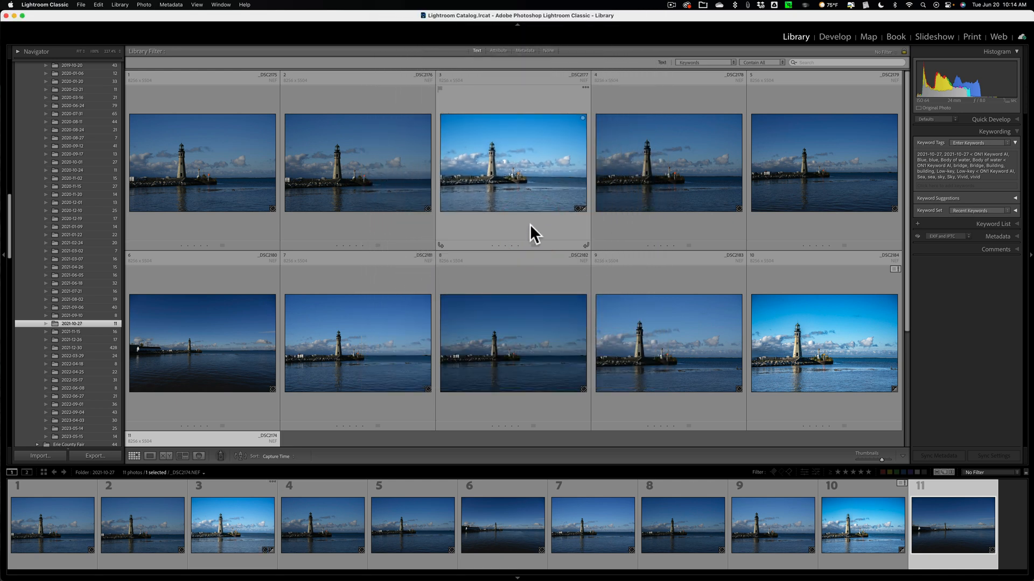
pyautogui.click(513, 162)
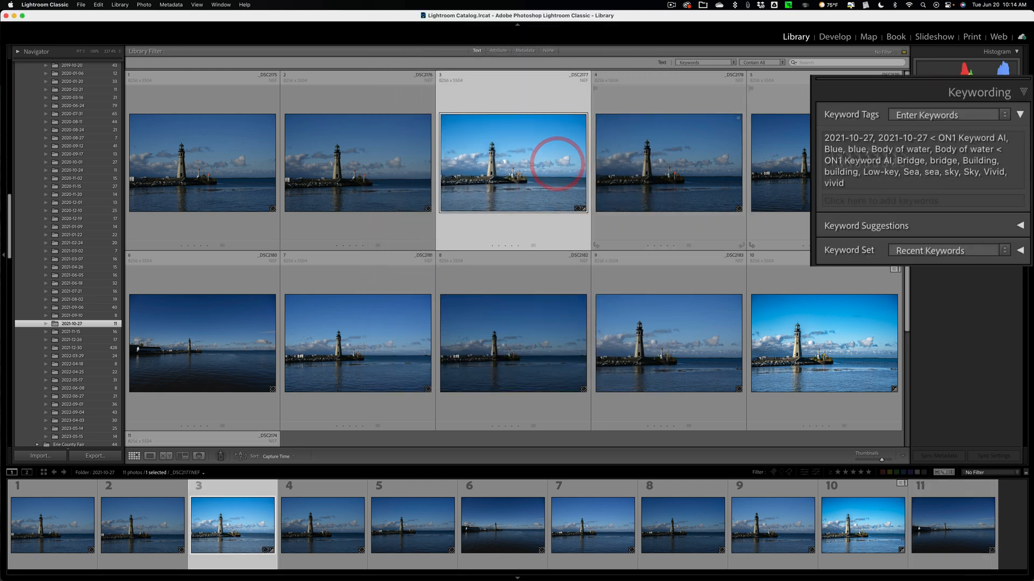
pyautogui.scroll(-3)
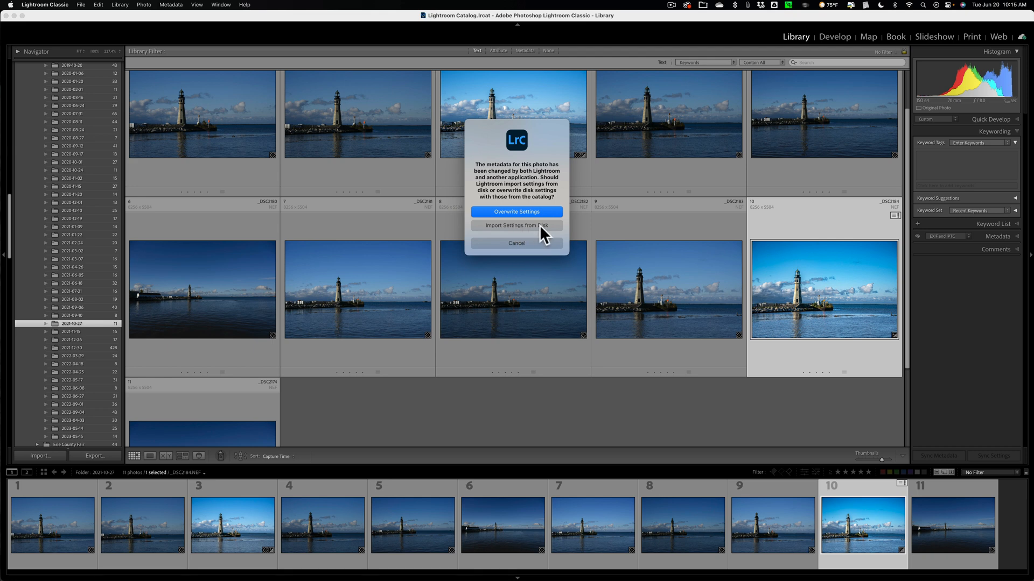
pyautogui.click(516, 225)
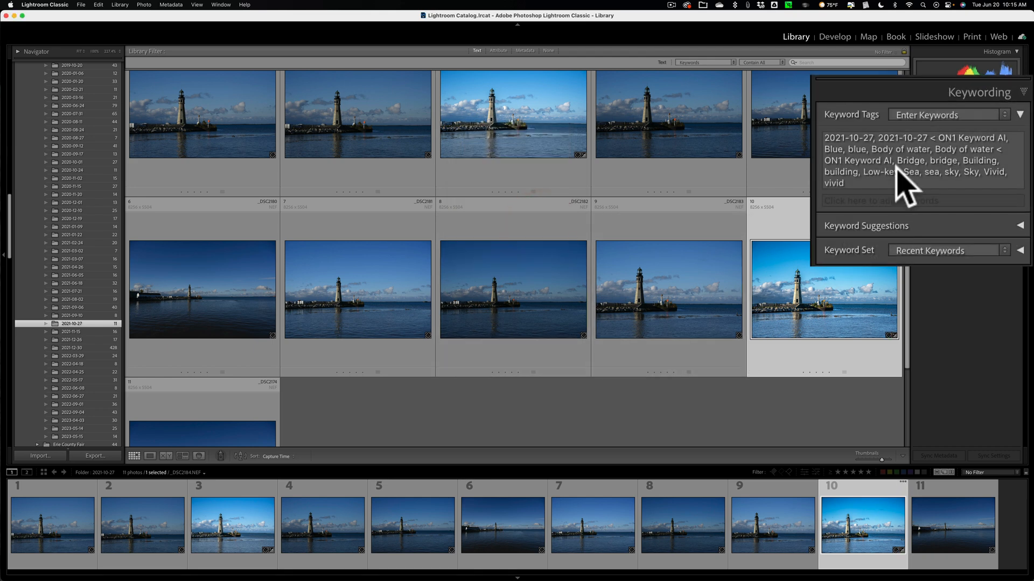